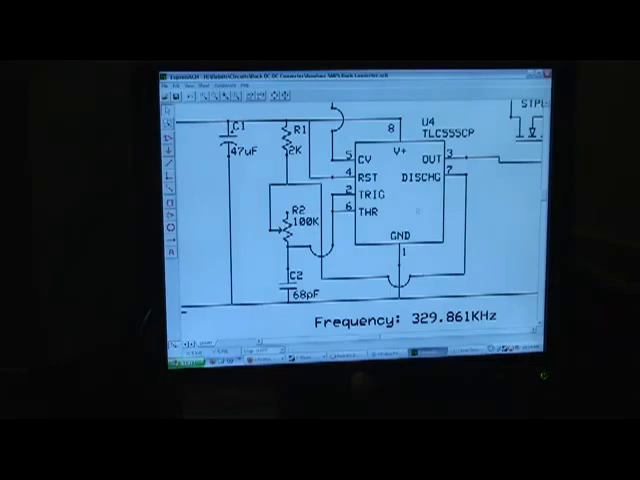
scroll("down", 3)
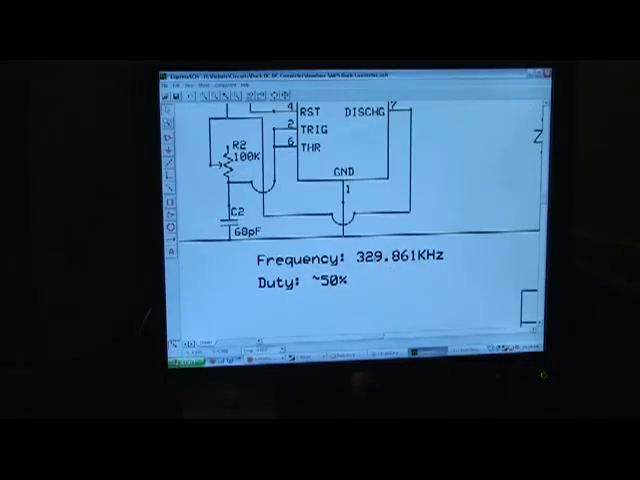